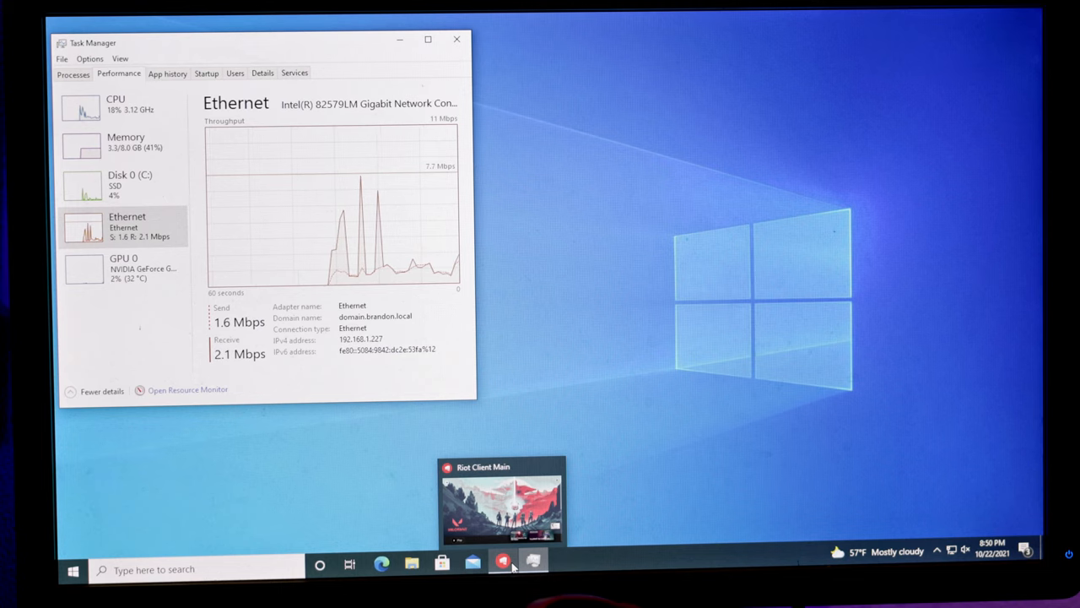
# - Restore the Riot Client window from the taskbar, showing the 'VALORANT failed to launch' error
pyautogui.click(502, 559)
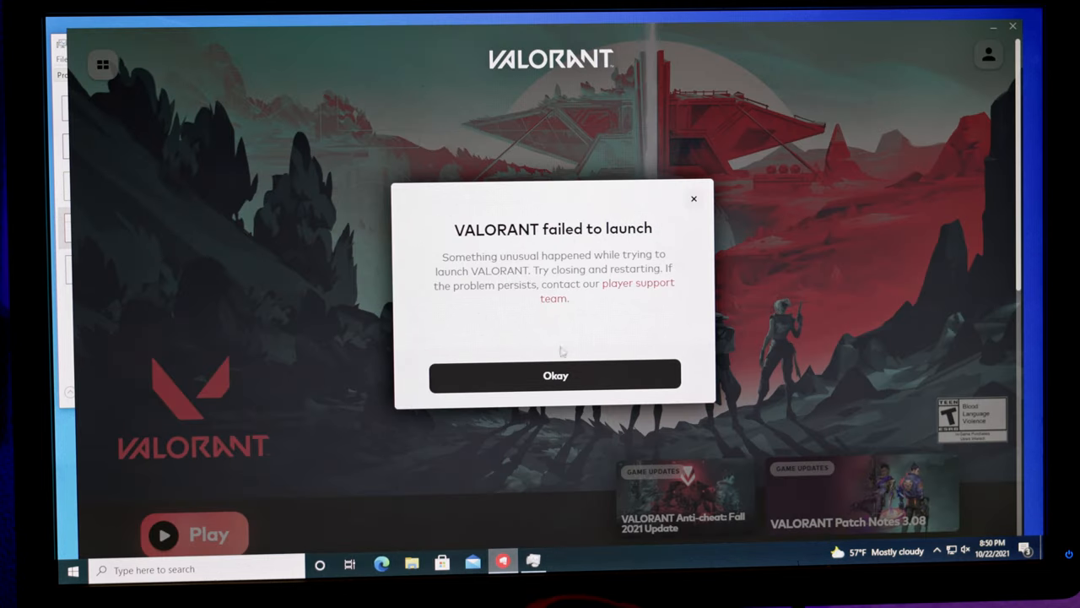